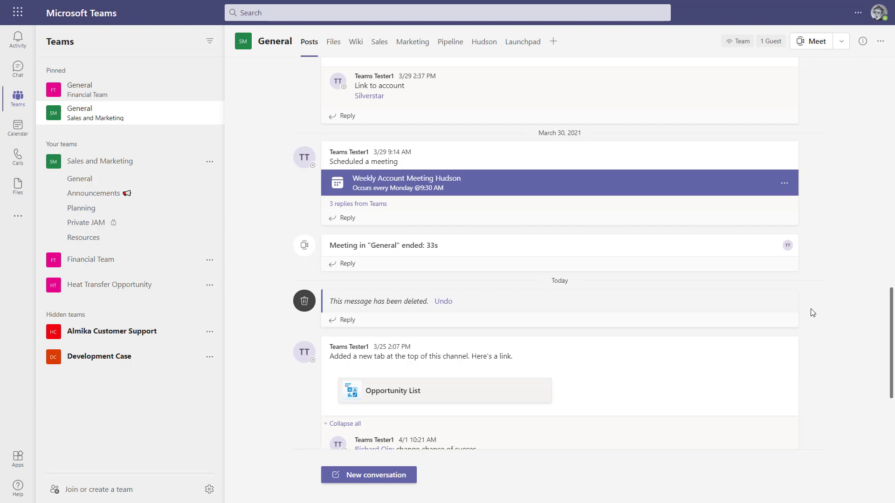
mouse_move(723, 295)
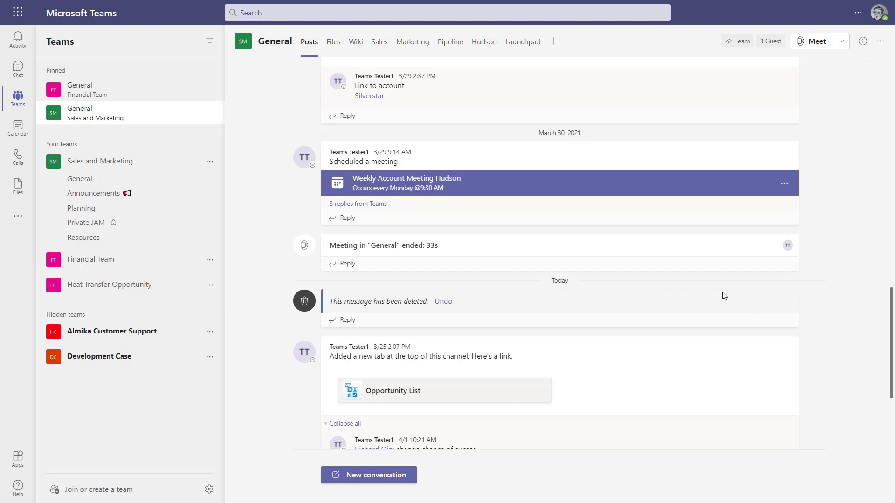
mouse_move(500, 284)
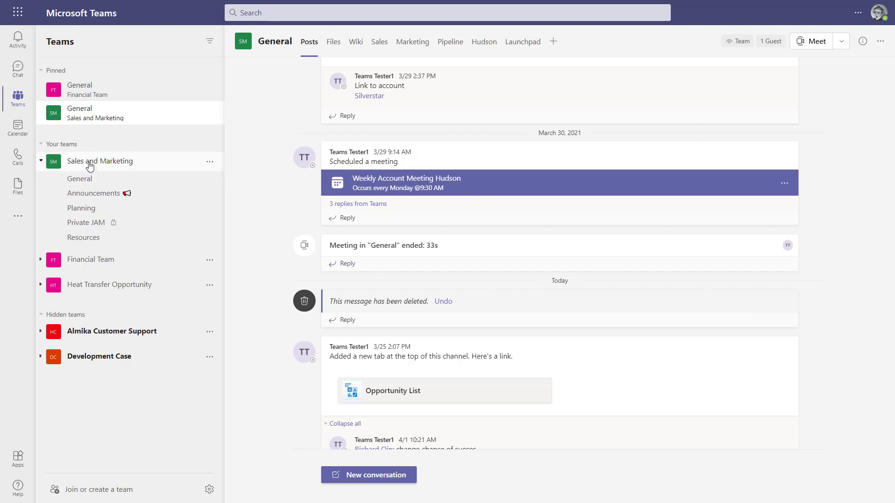
mouse_move(86, 223)
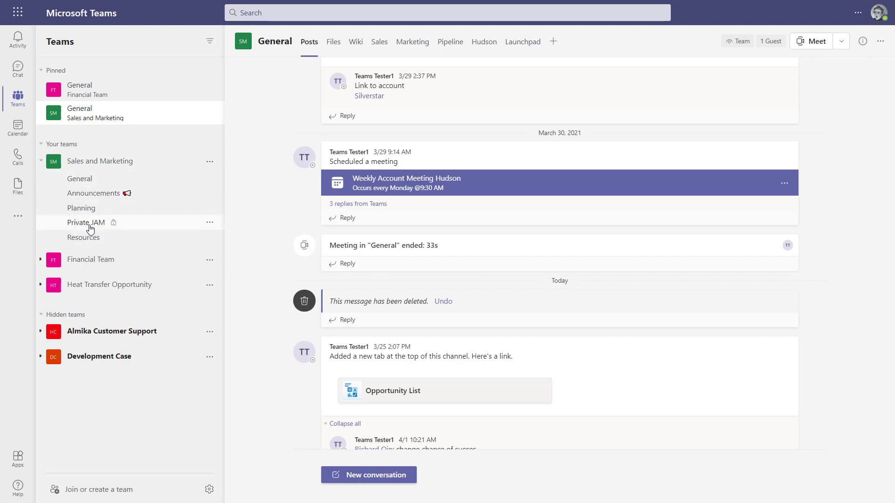
mouse_move(86, 223)
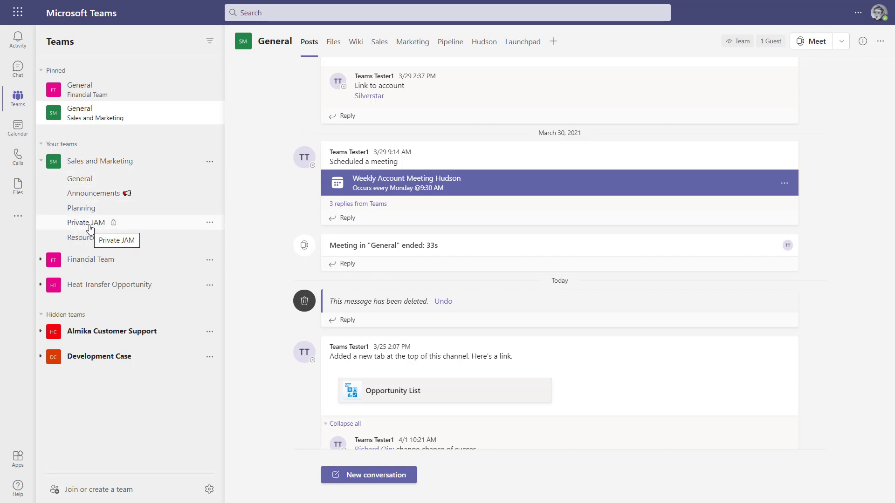
mouse_move(295, 39)
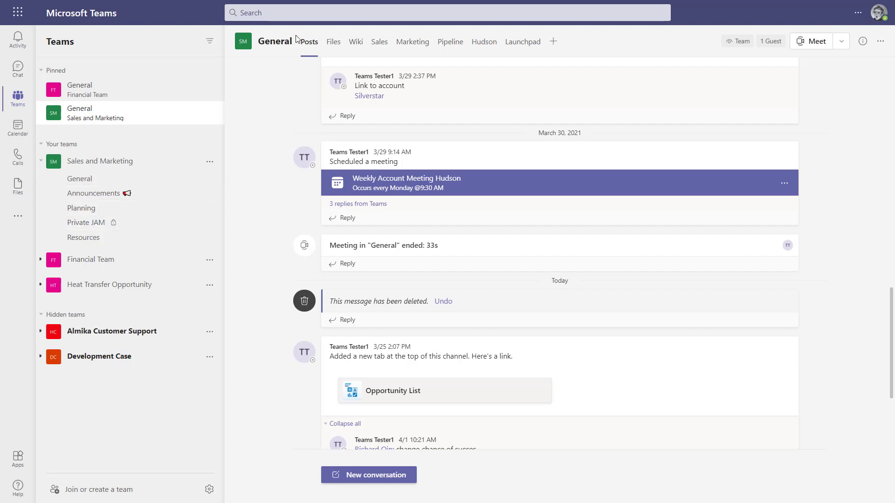
mouse_move(334, 41)
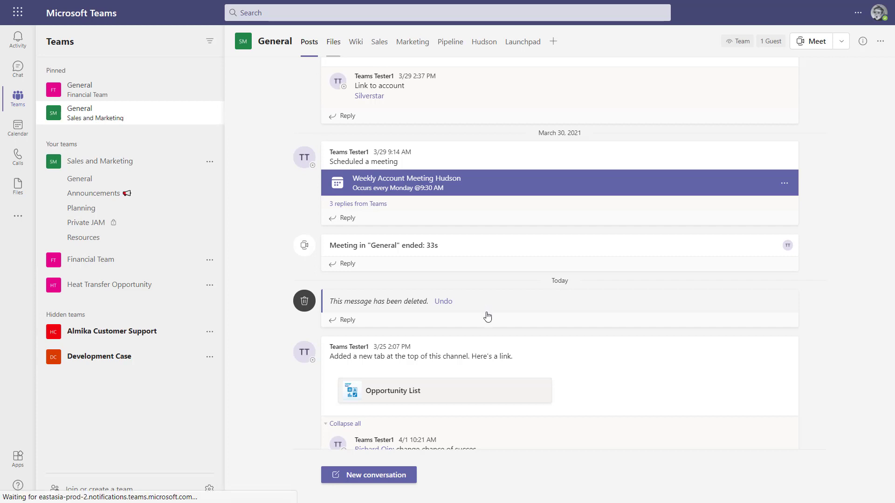
Step: Go to the channel's Files and open Opportunities > Smart Hospital, listing RFQ.xlsx and the presentation
click(333, 41)
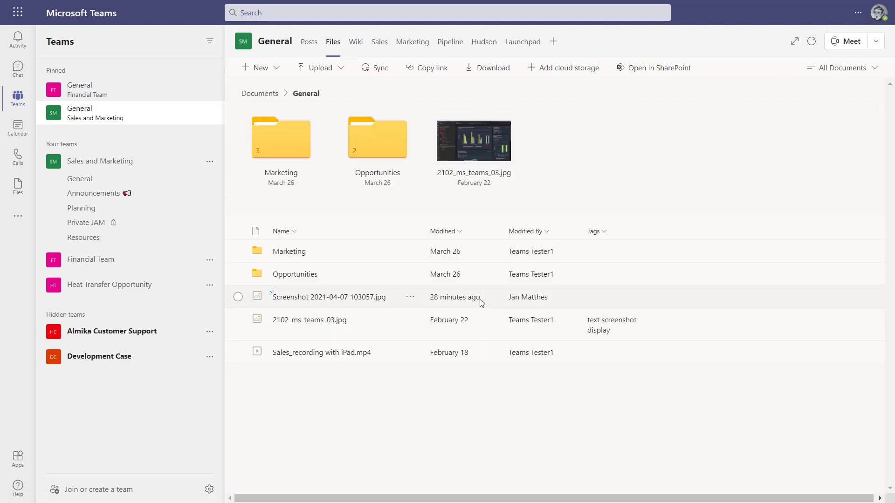
double_click(377, 137)
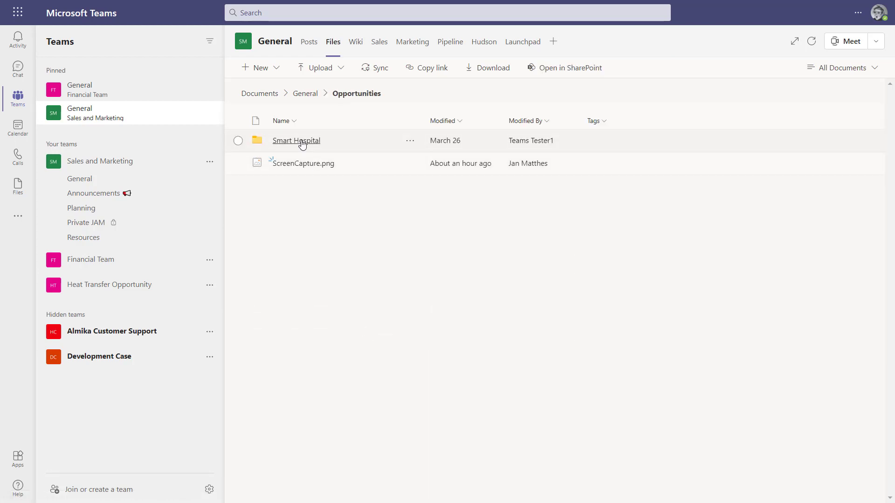
mouse_move(296, 140)
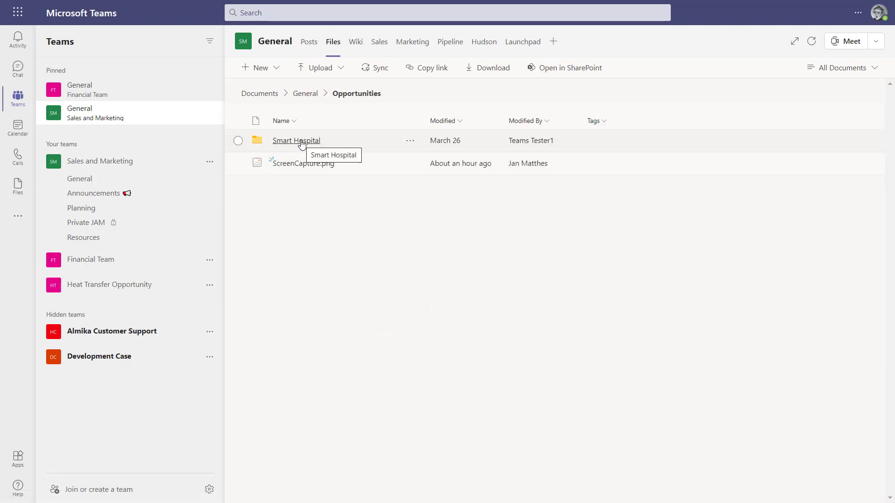
click(296, 141)
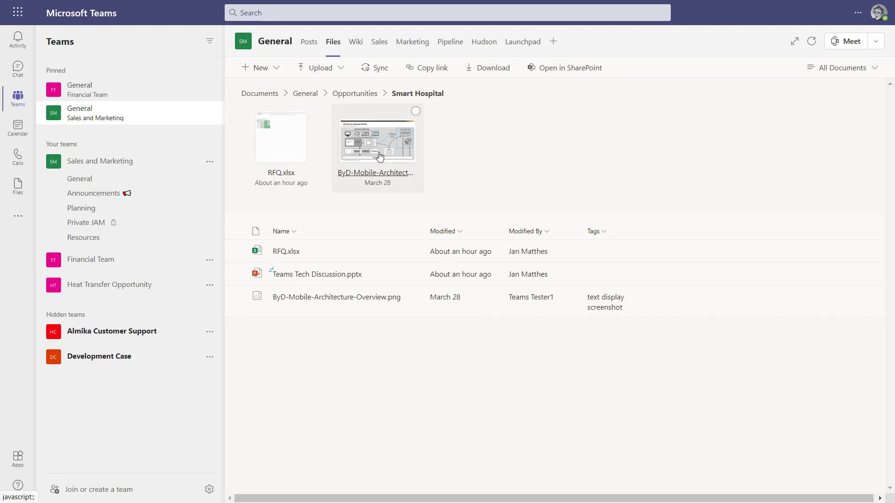
mouse_move(377, 166)
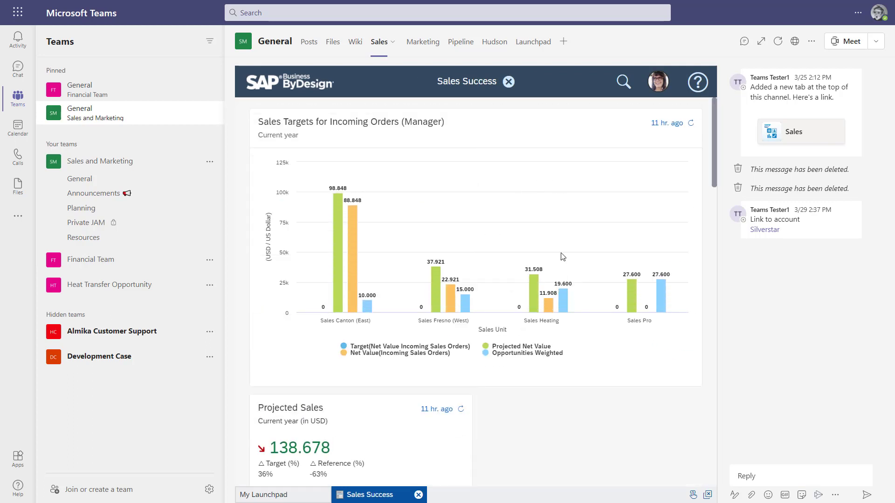
mouse_move(752, 68)
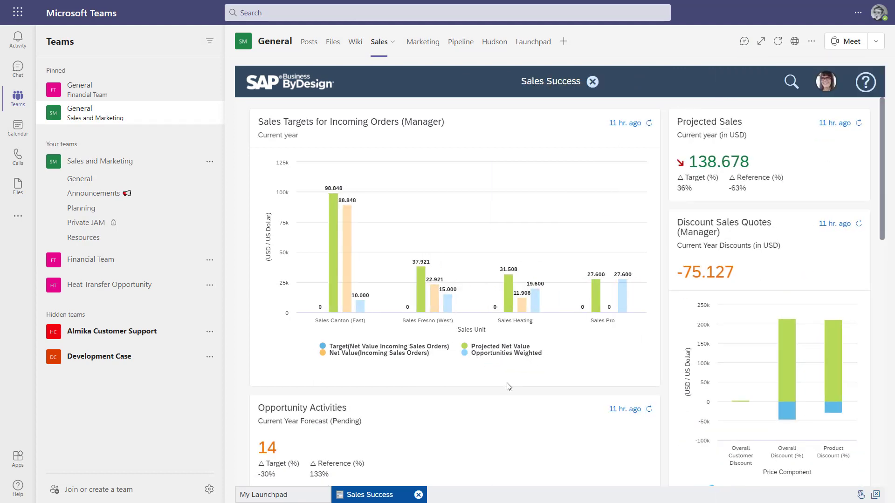
Step: Scroll down the Sales Success dashboard toward the Subscription Revenues tile
scroll(down, 3)
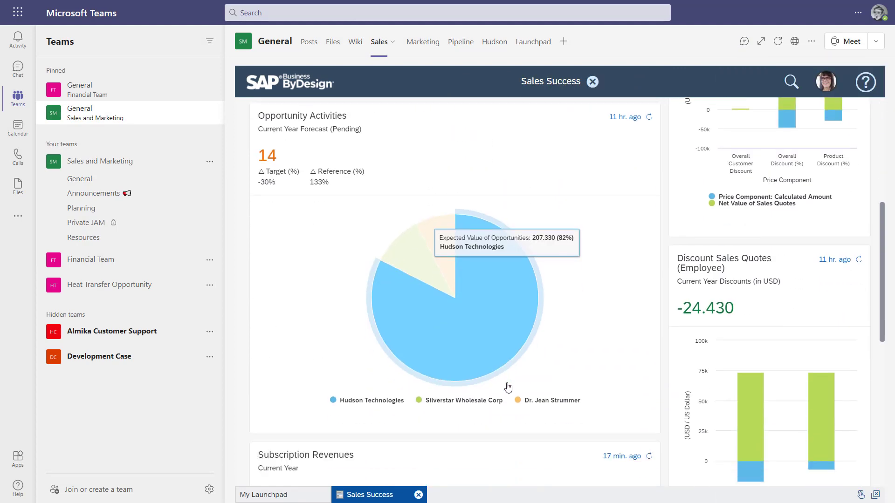
scroll(down, 3)
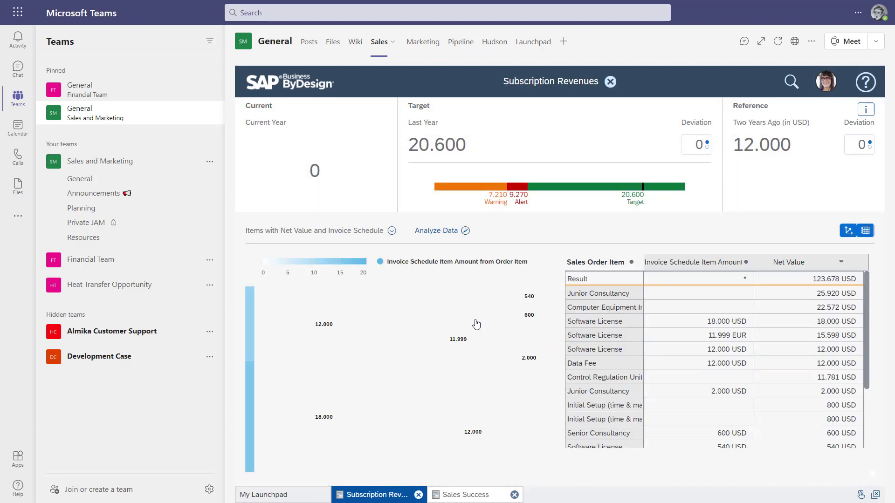
mouse_move(457, 339)
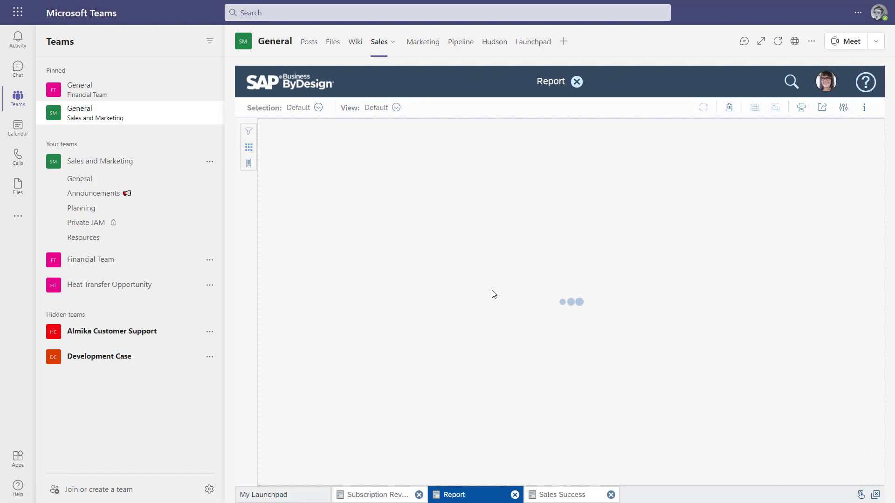
mouse_move(494, 286)
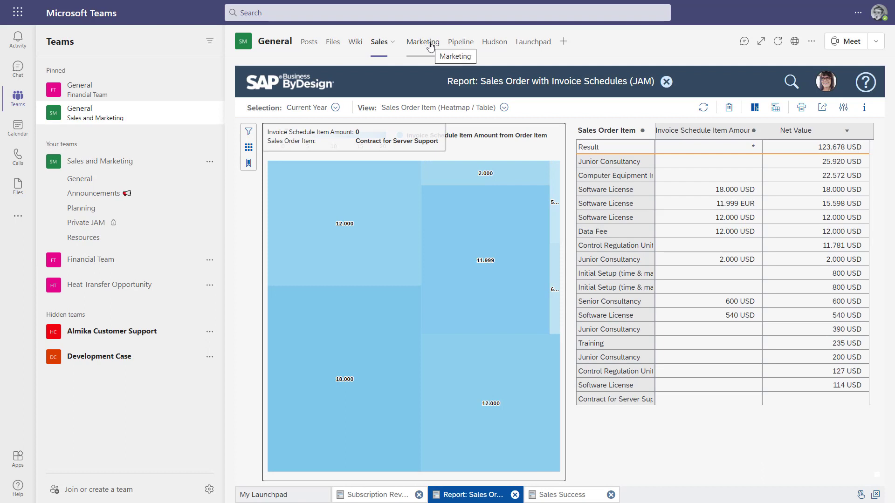
Step: Show the Marketing Success dashboard and scroll to its three-year Lead Funnel chart
click(422, 41)
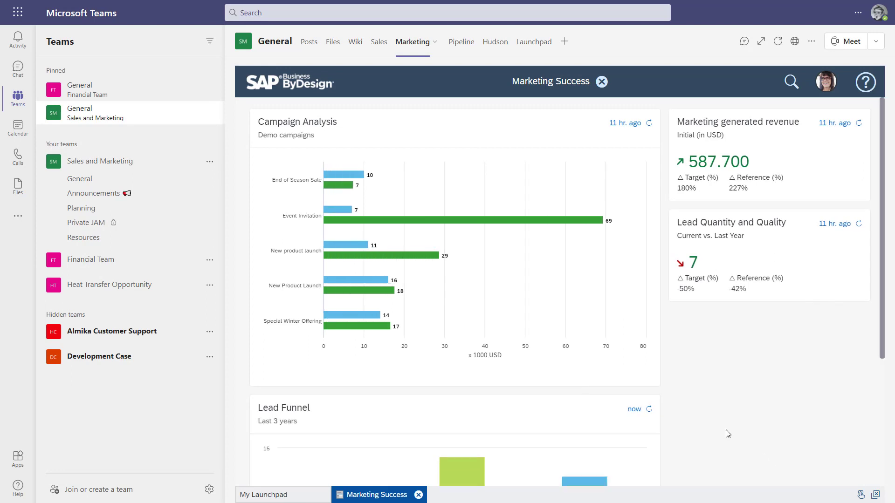
scroll(down, 3)
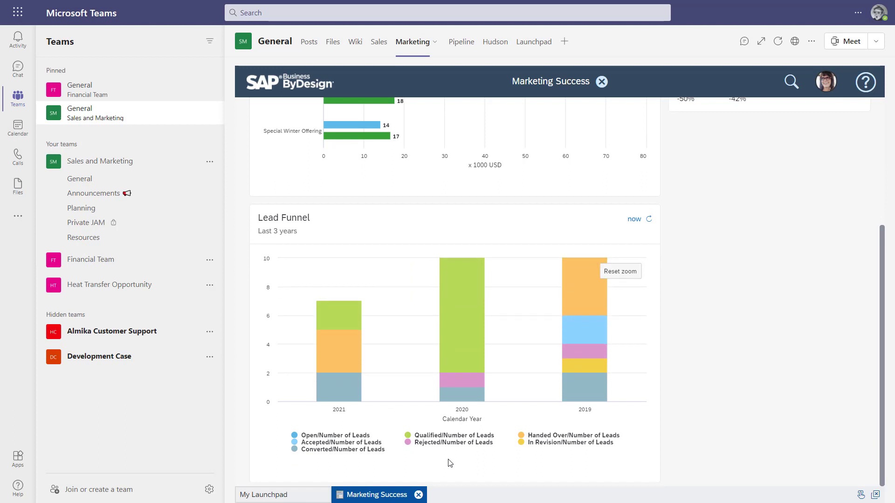
mouse_move(339, 315)
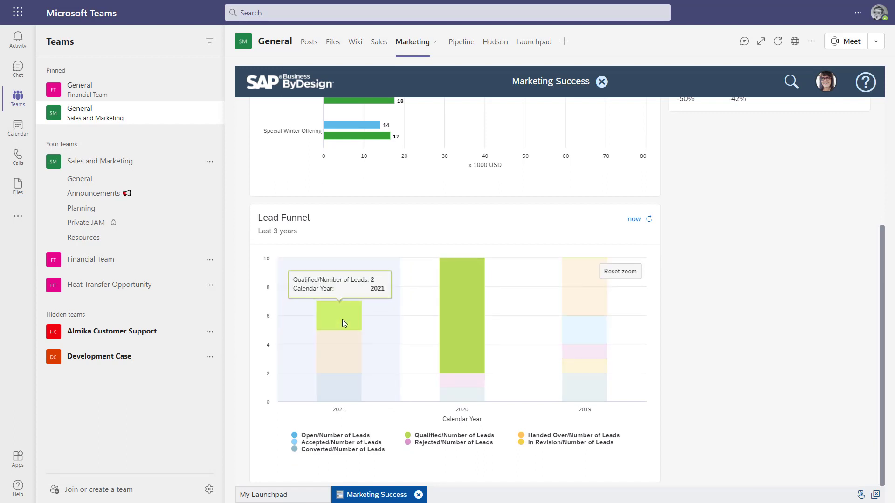
mouse_move(344, 347)
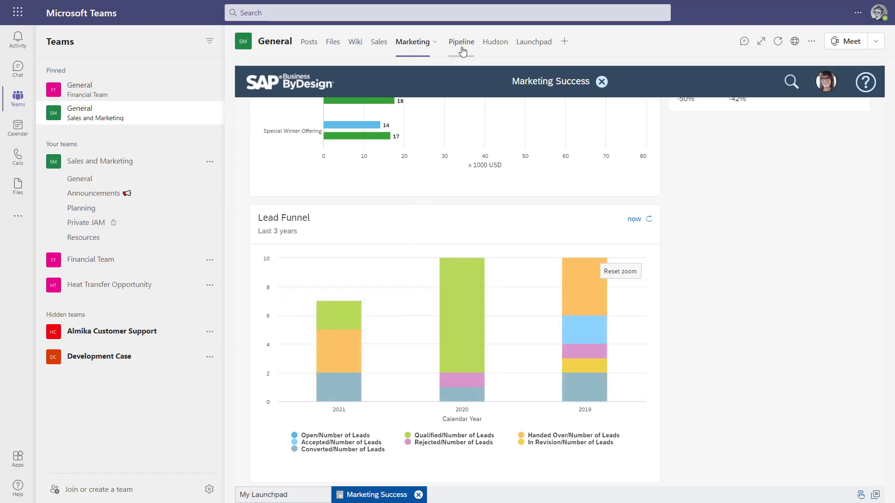
Step: Show the Pipeline Bubble Chart and filter to the on-track 40% Develop value proposition opportunity
click(461, 41)
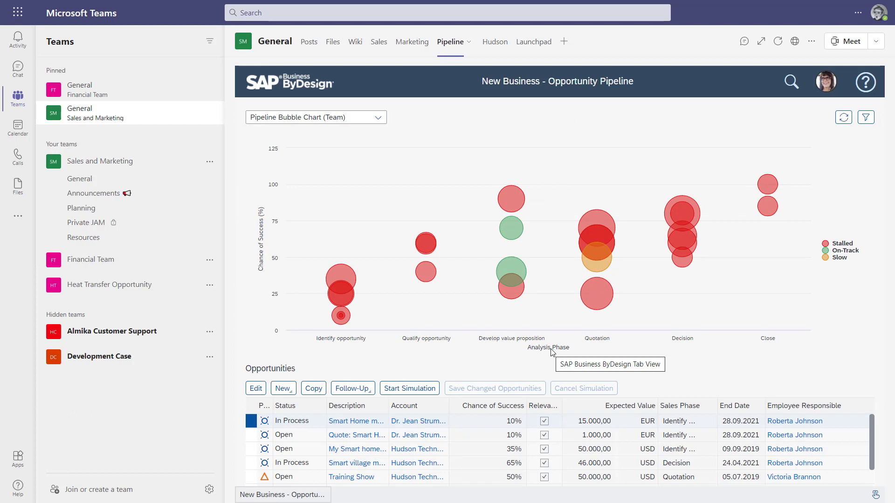
scroll(down, 3)
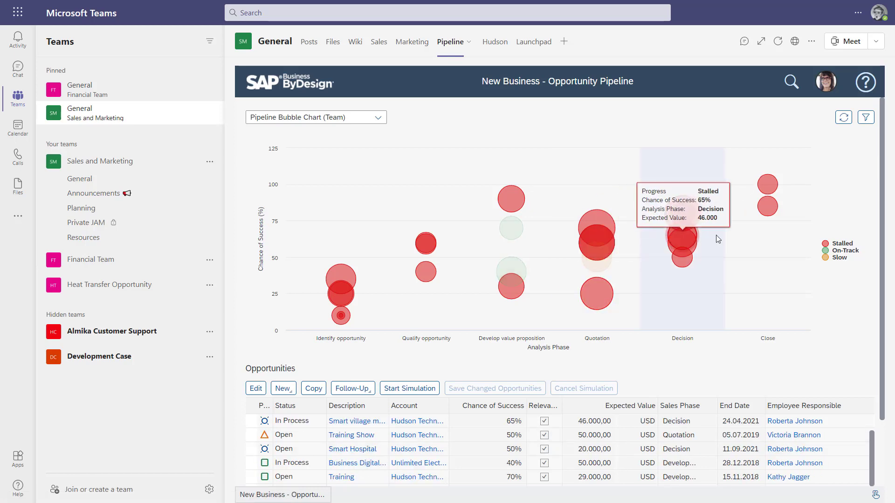
click(511, 278)
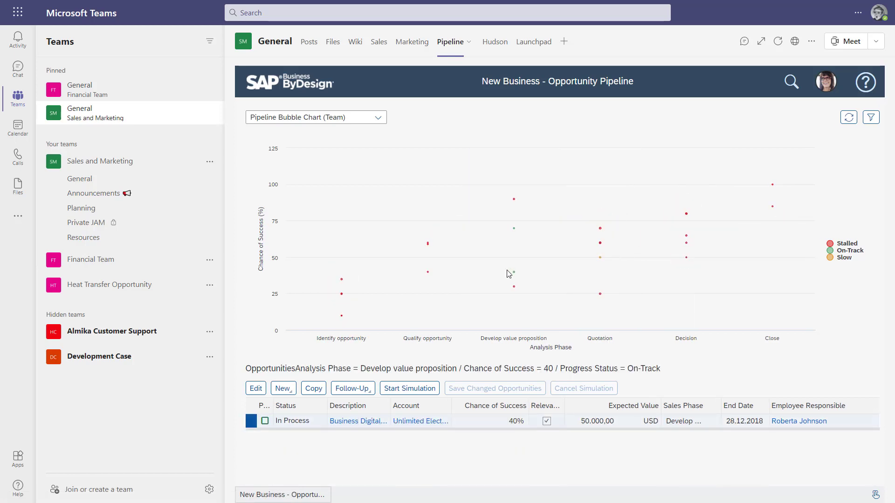
mouse_move(513, 273)
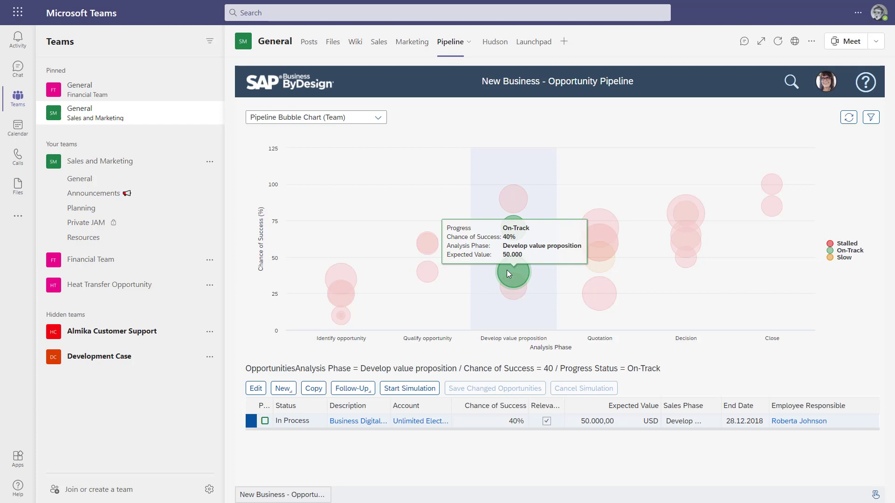
mouse_move(747, 84)
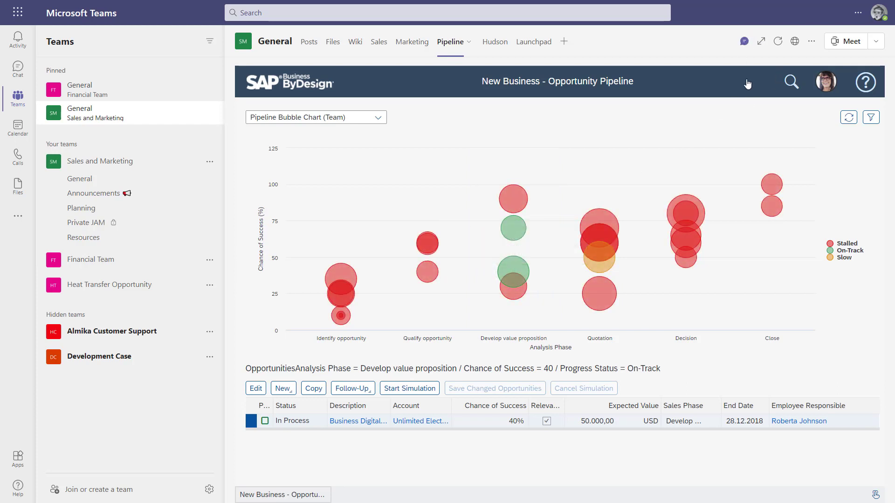
Step: Show the channel conversation beside the pipeline and view the annotated chart screenshot enlarged
click(743, 41)
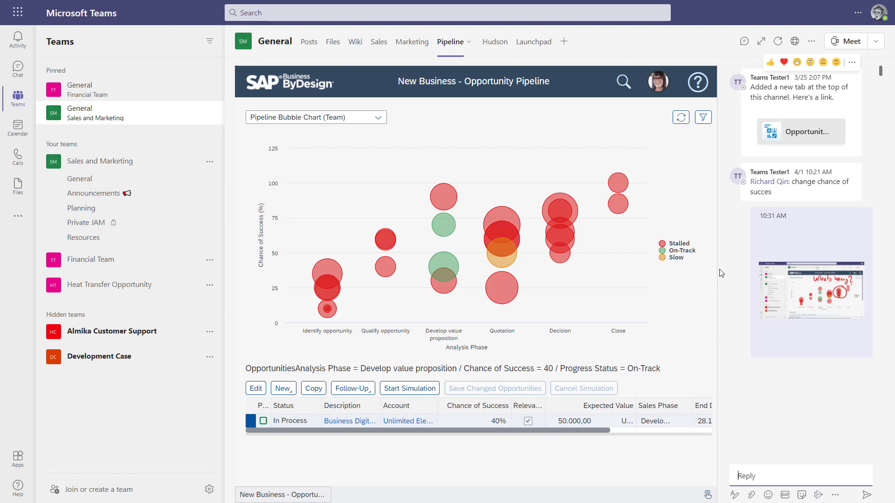
mouse_move(795, 393)
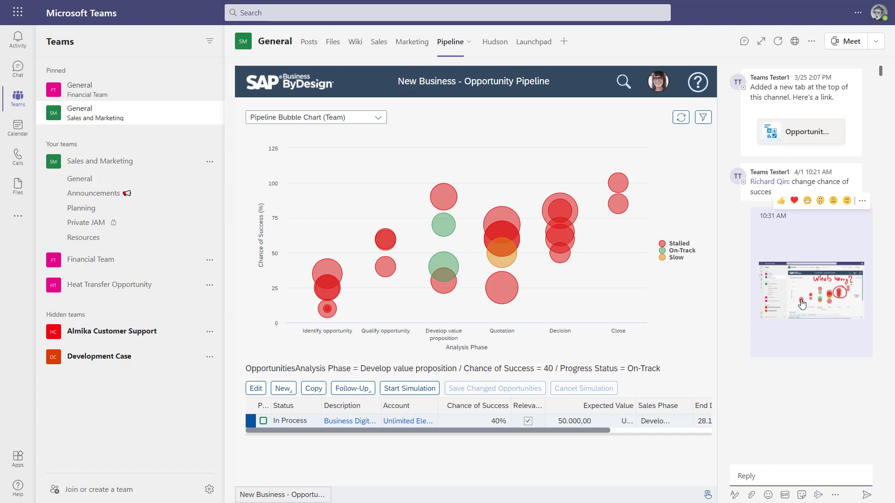
click(801, 290)
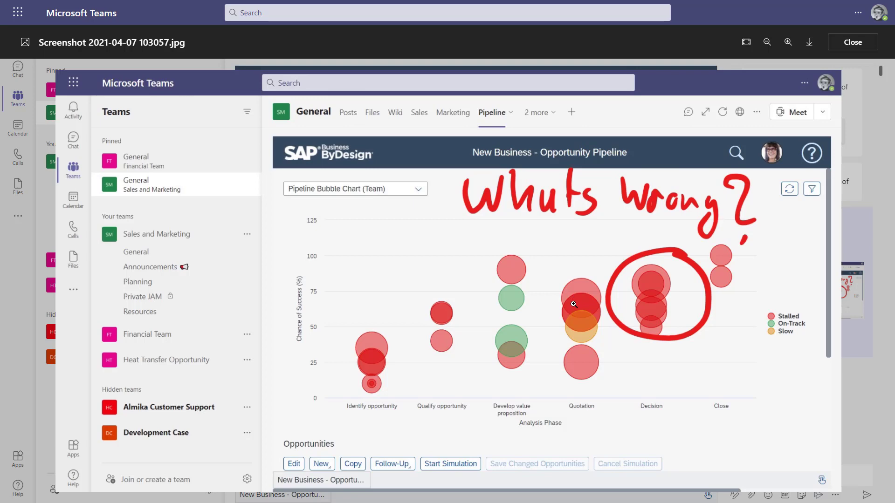
click(852, 42)
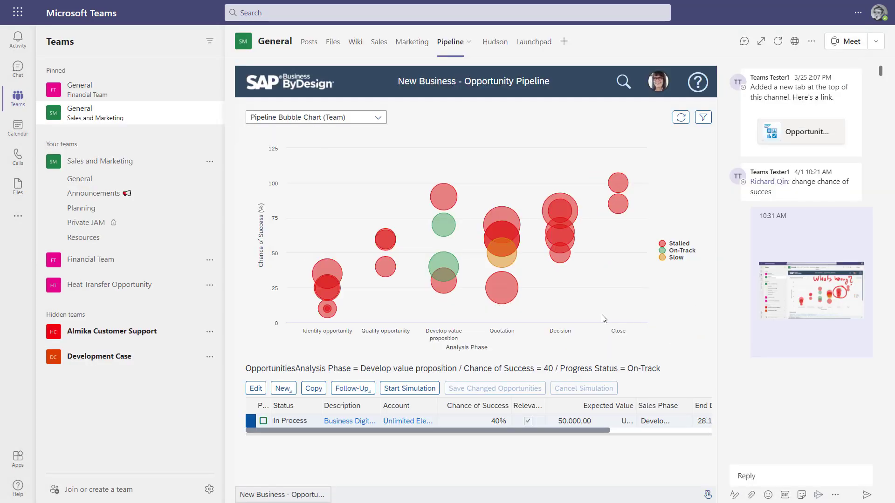
mouse_move(524, 61)
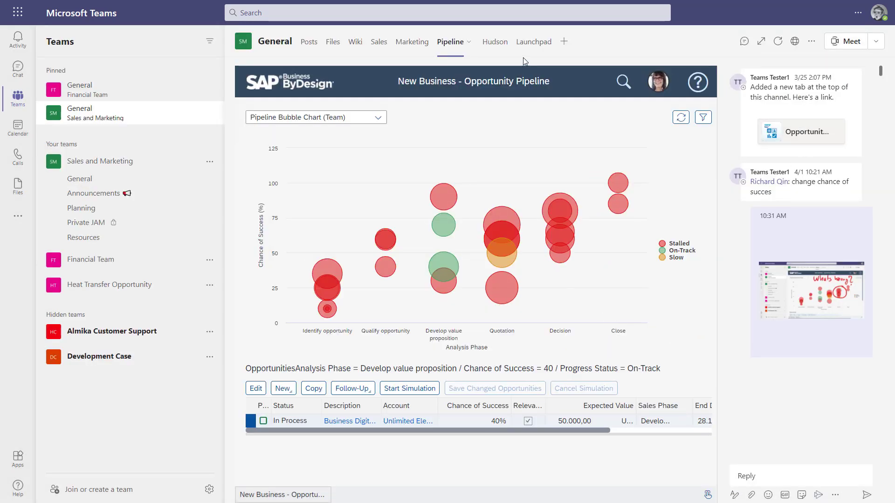
mouse_move(494, 42)
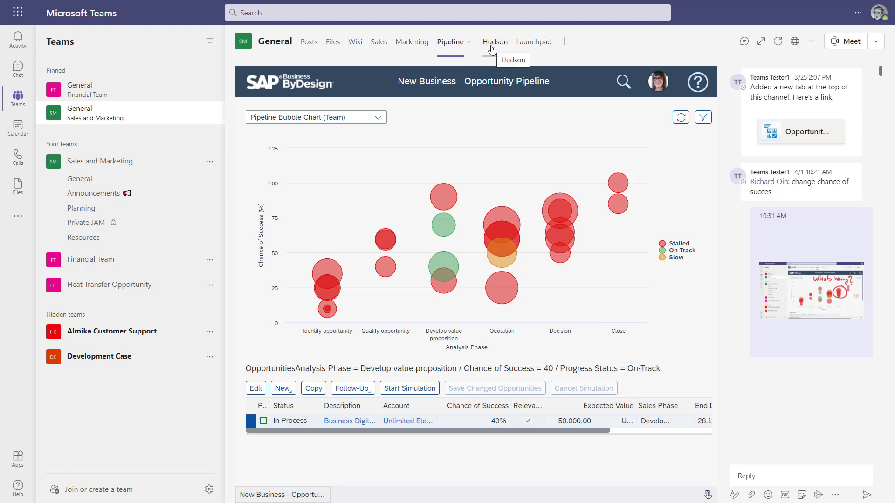
Step: Show Hudson Technologies' Corporate Account Overview on its Sales view with quotes, orders, leads and opportunities
click(484, 41)
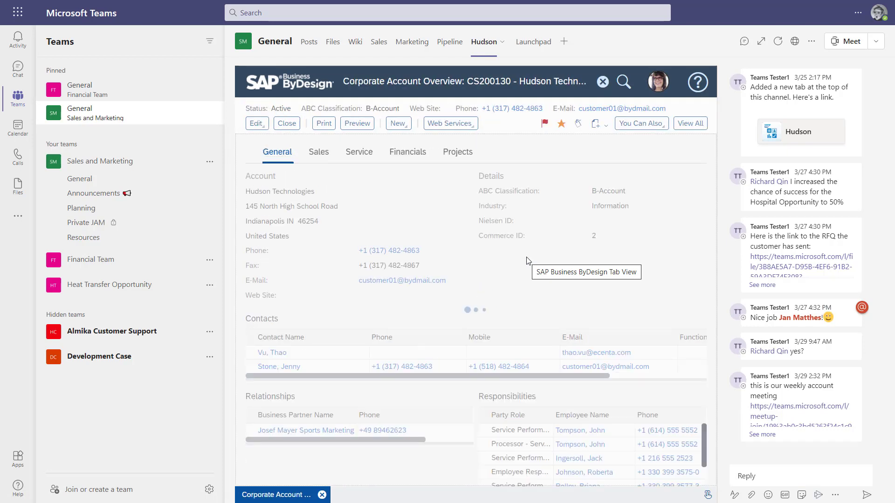
mouse_move(356, 182)
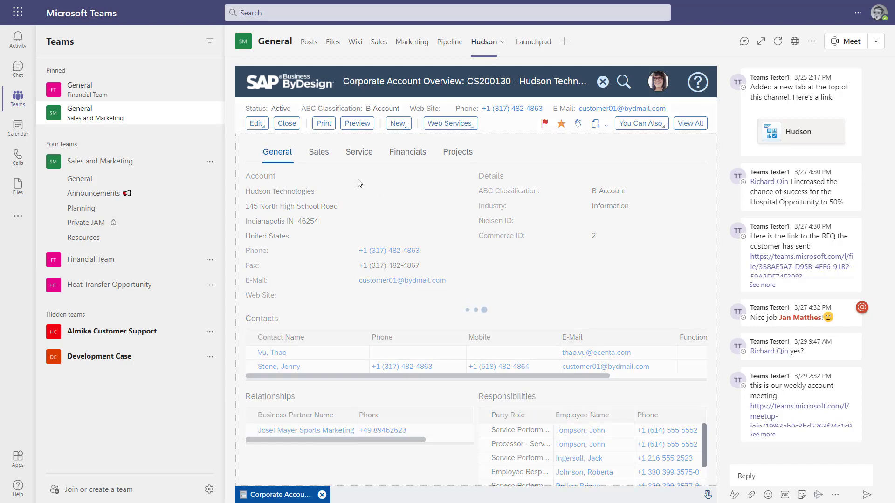
click(318, 152)
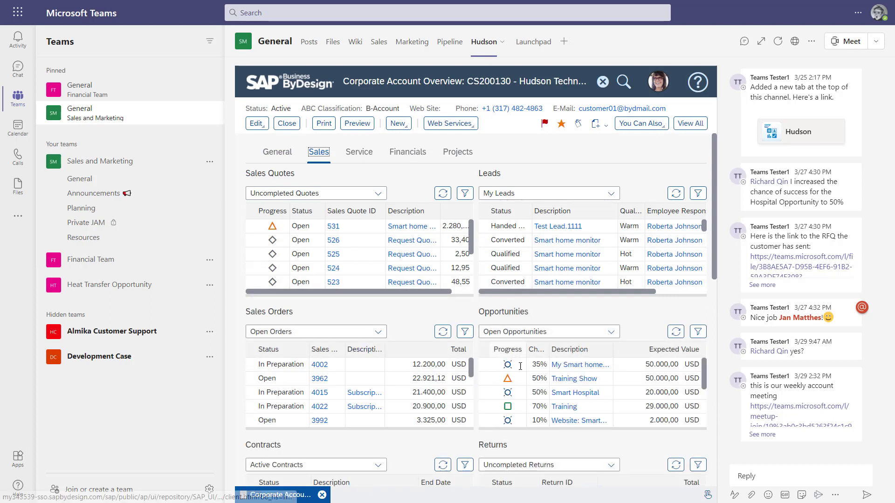
scroll(down, 3)
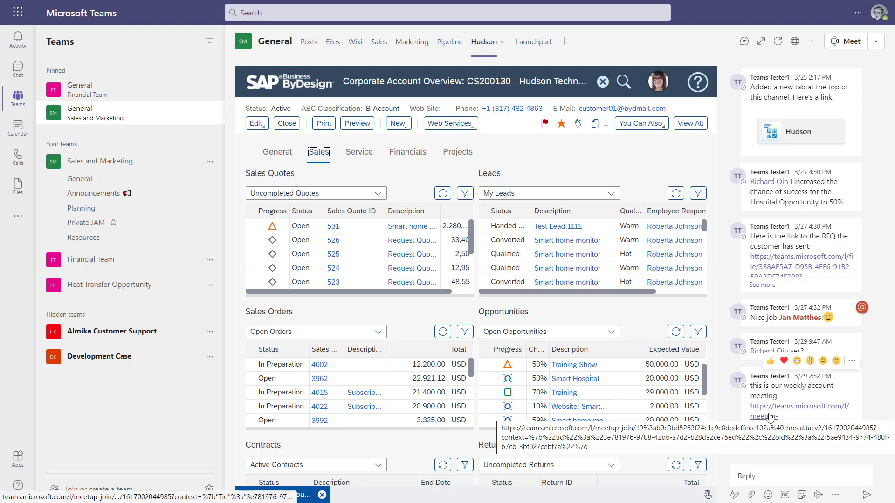
click(797, 405)
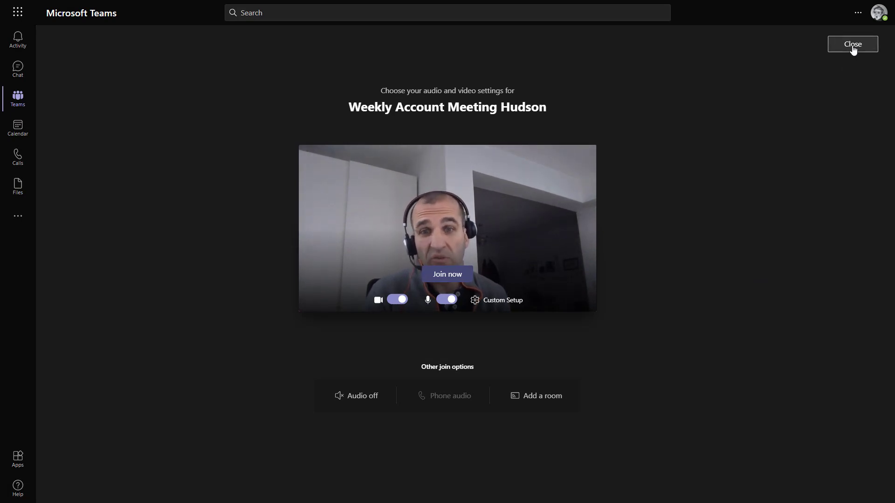
click(851, 44)
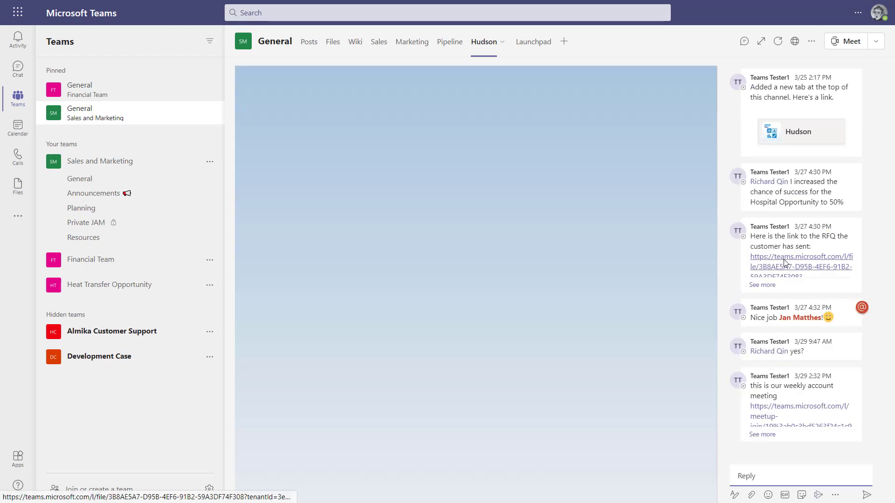
mouse_move(800, 257)
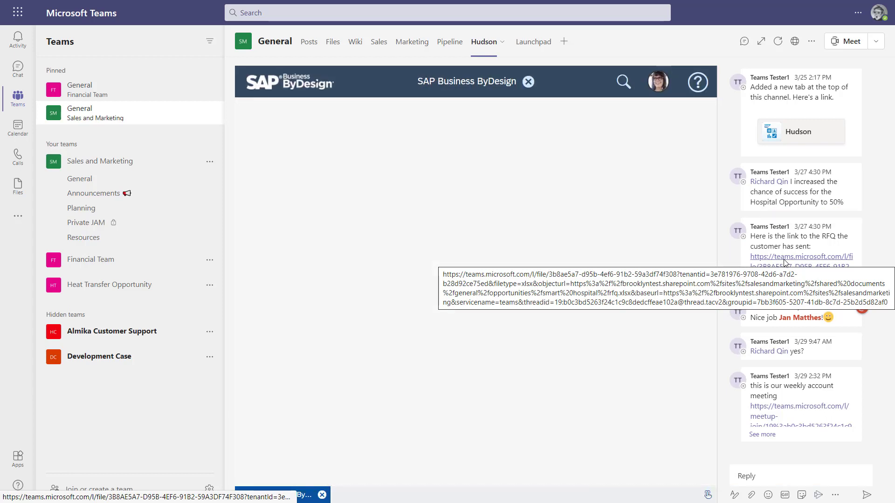
mouse_move(785, 263)
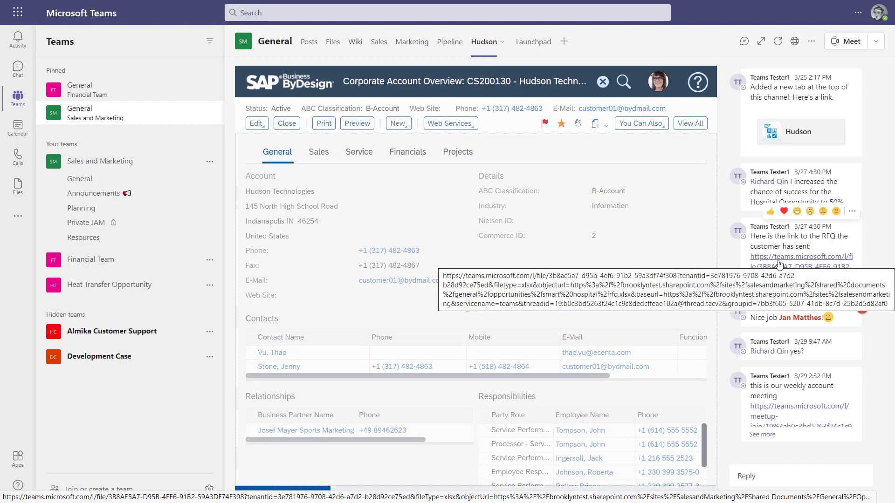
Step: Open the RFQ.xlsx spreadsheet linked in the conversation post
click(801, 256)
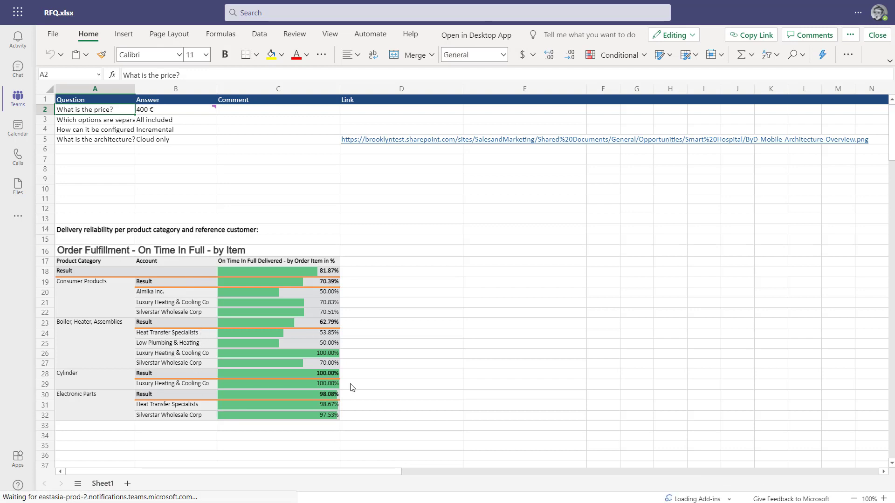
mouse_move(341, 278)
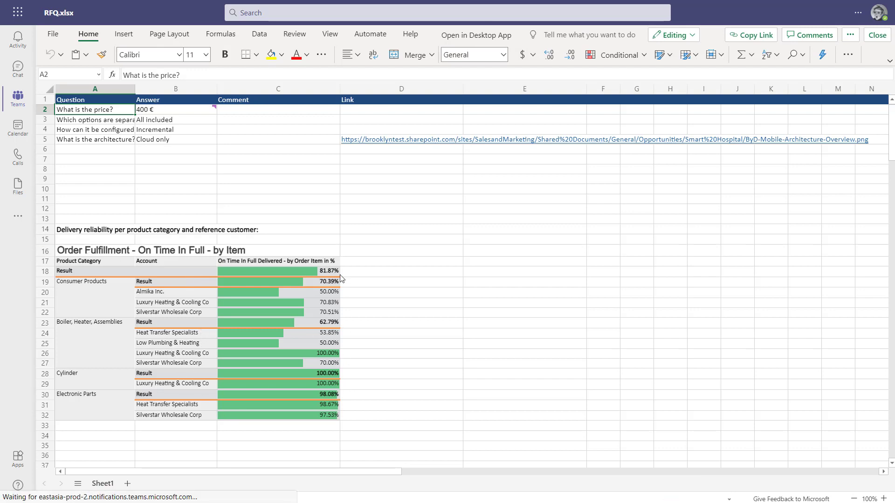
mouse_move(333, 271)
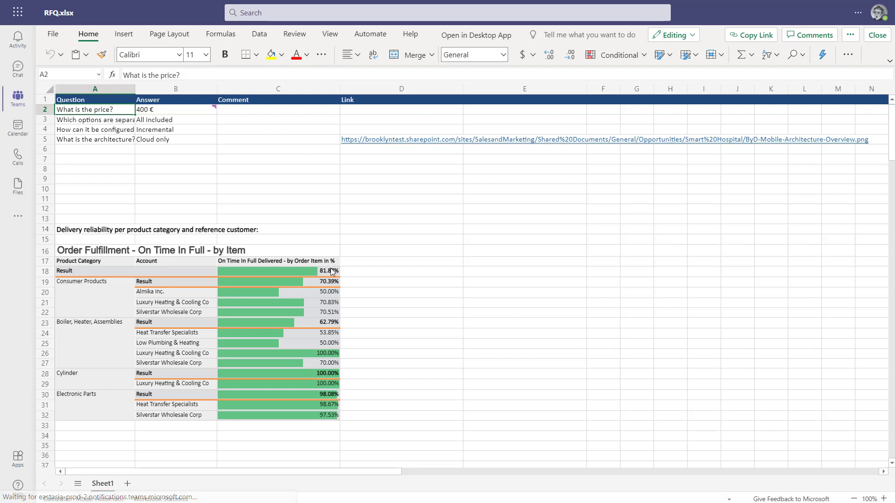